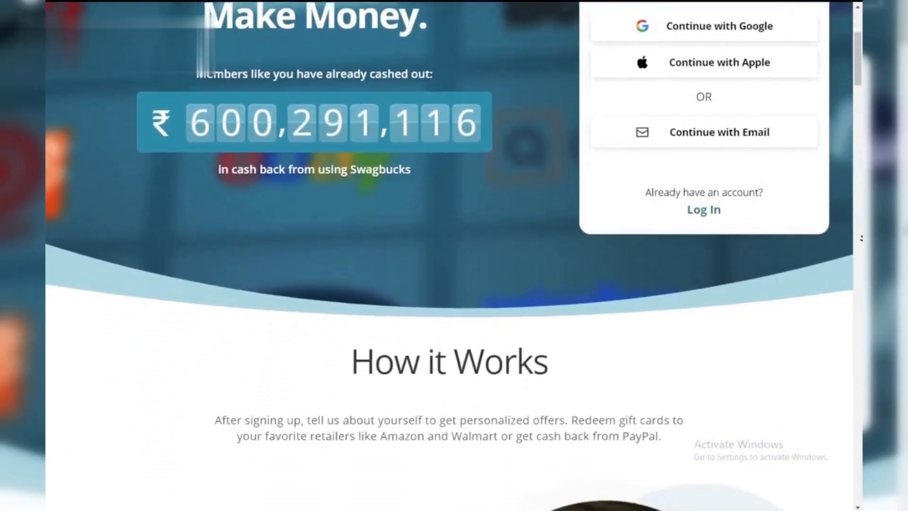
scroll("down", 3)
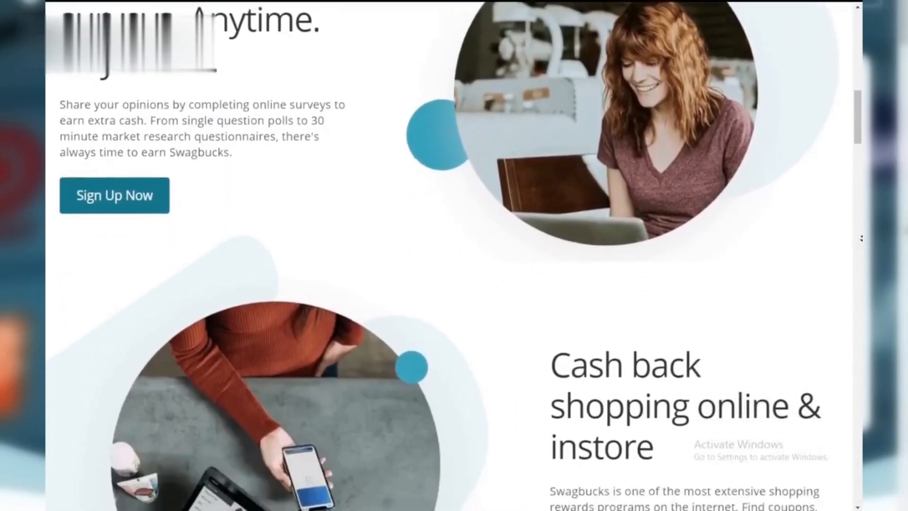
scroll("down", 3)
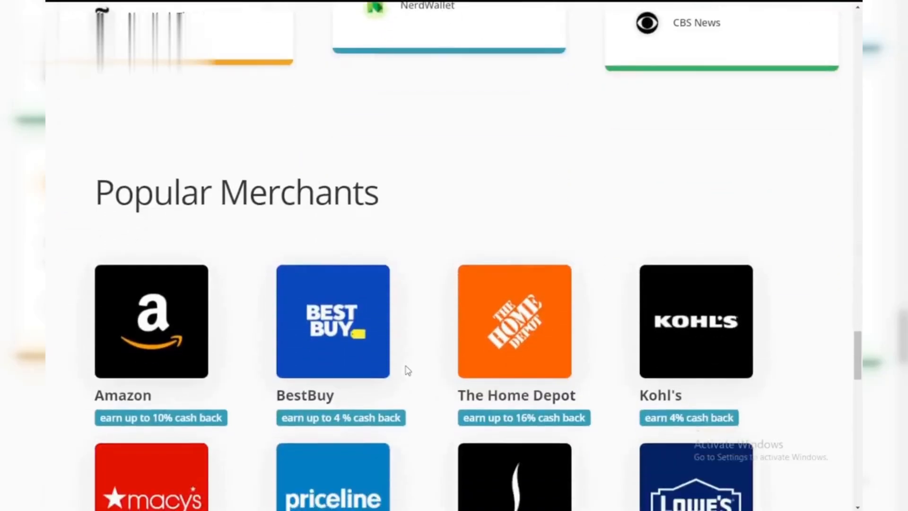
scroll("down", 3)
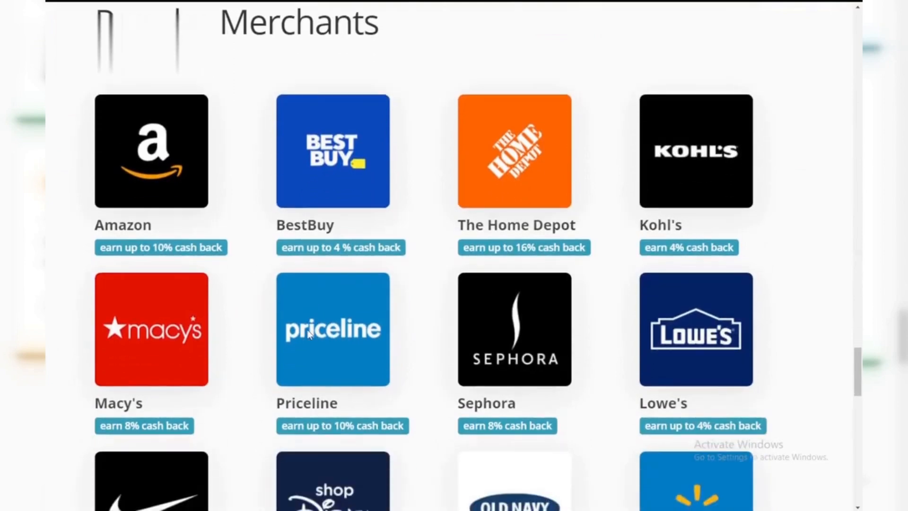
scroll("down", 3)
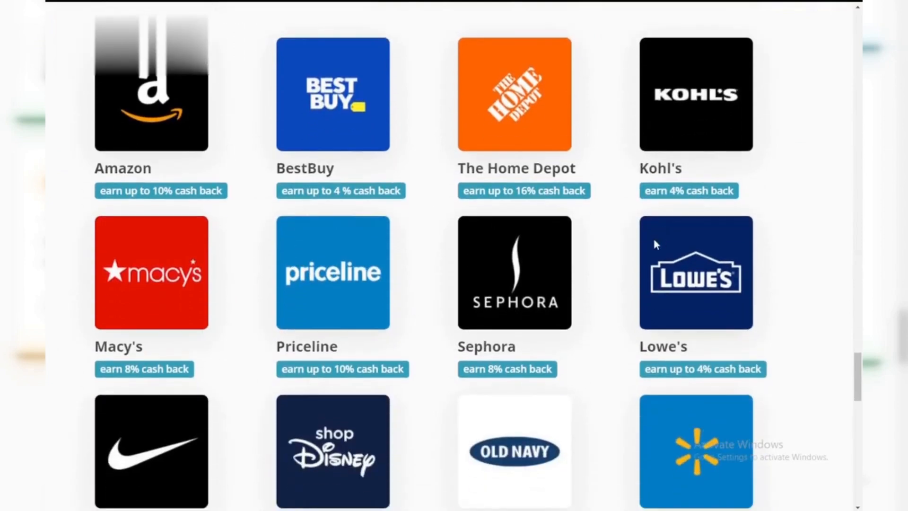
scroll("down", 3)
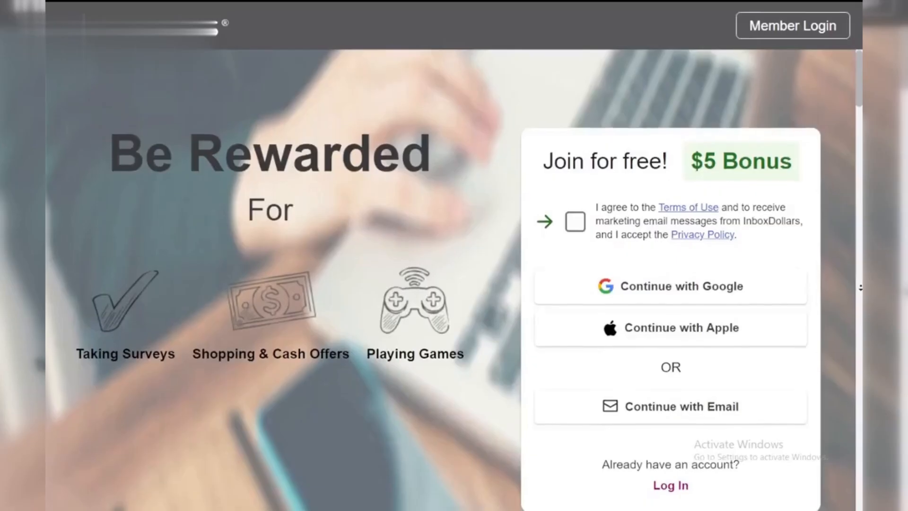
scroll("down", 3)
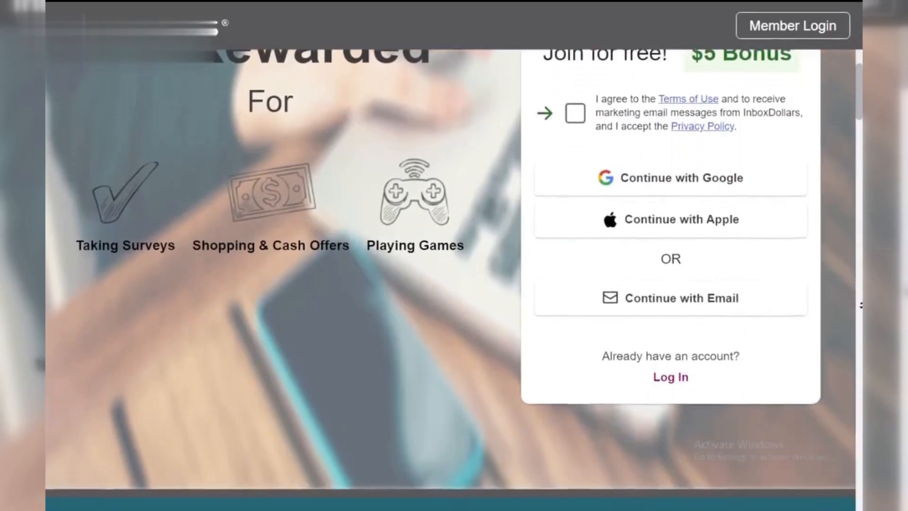
scroll("down", 3)
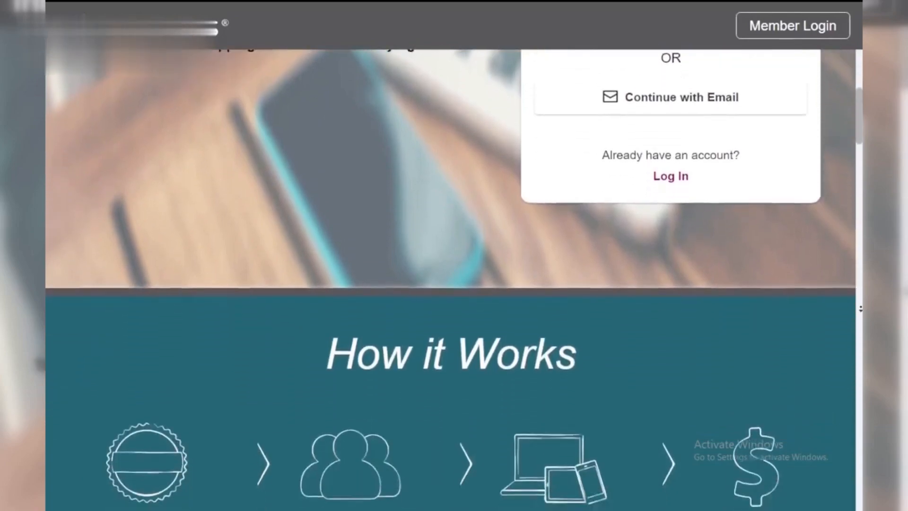
scroll("up", 3)
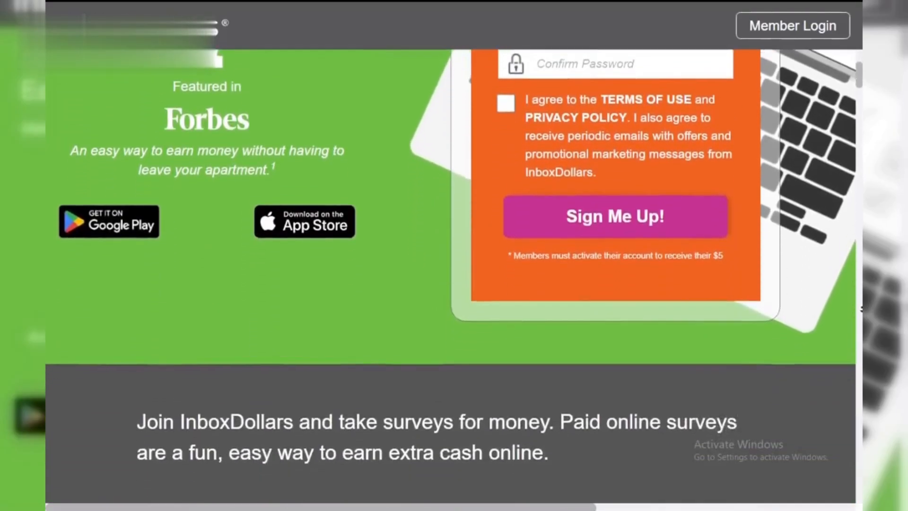
scroll("down", 3)
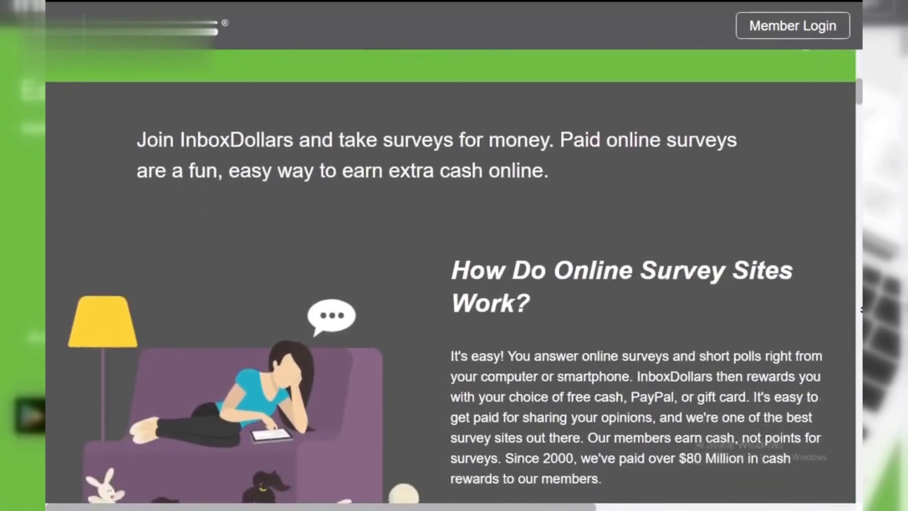
scroll("down", 3)
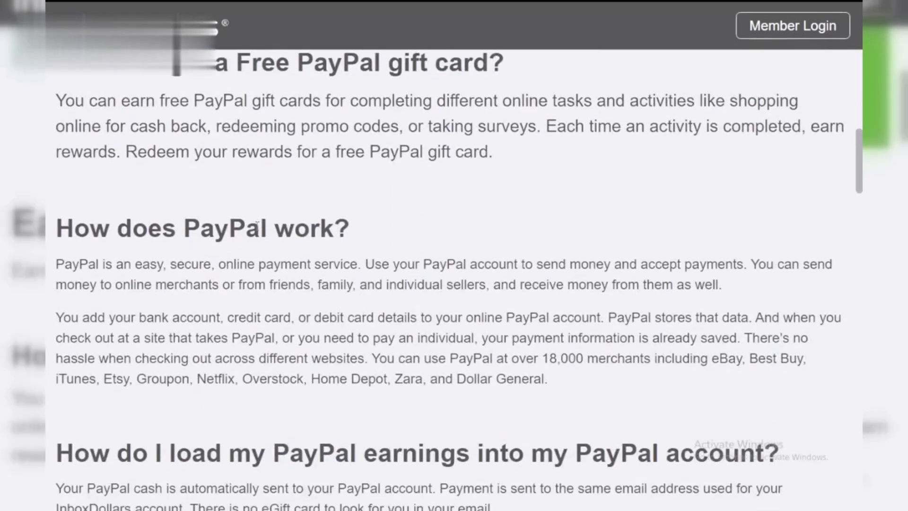
scroll("down", 3)
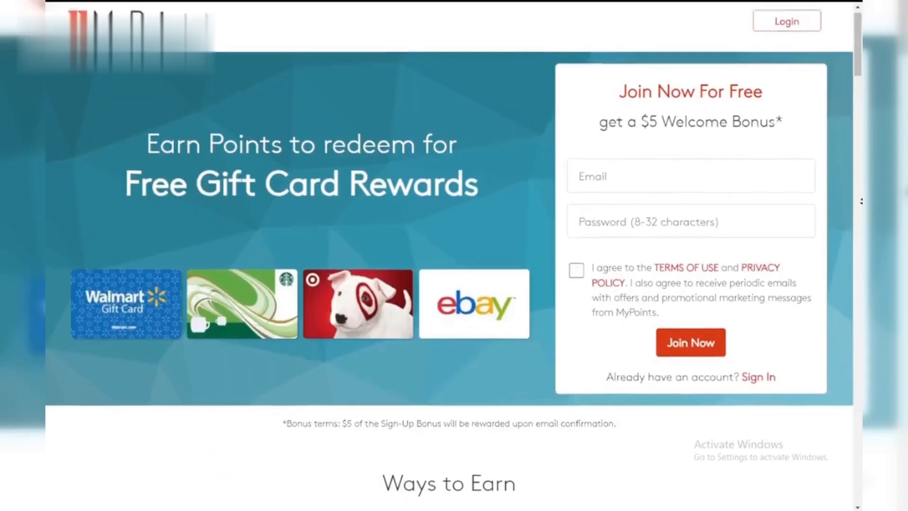
scroll("down", 3)
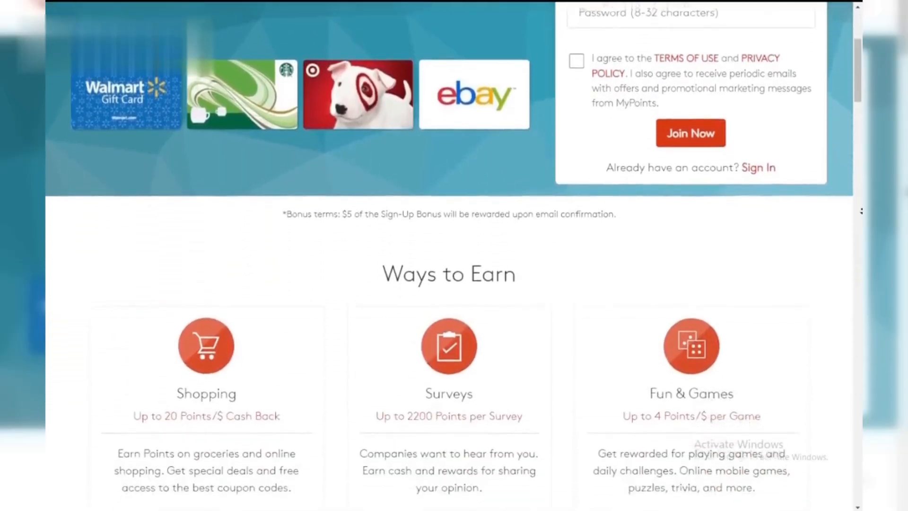
scroll("down", 3)
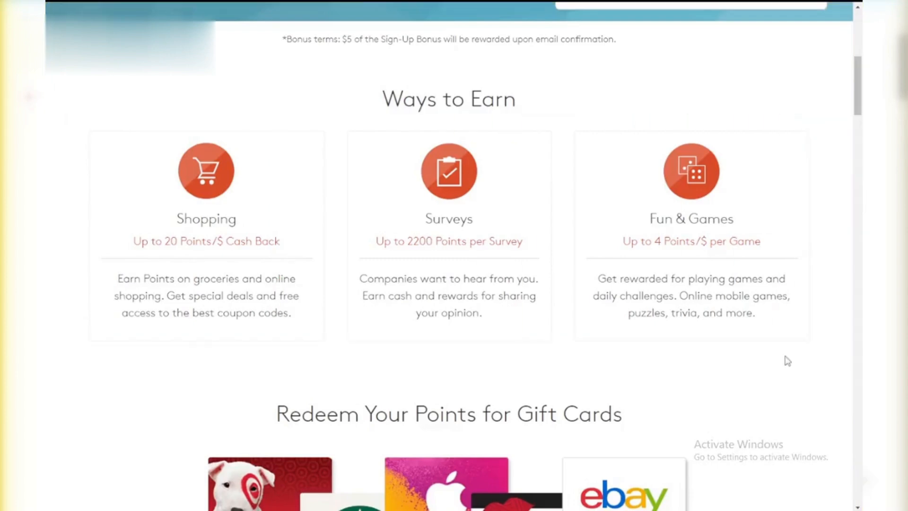
mouse_move(220, 250)
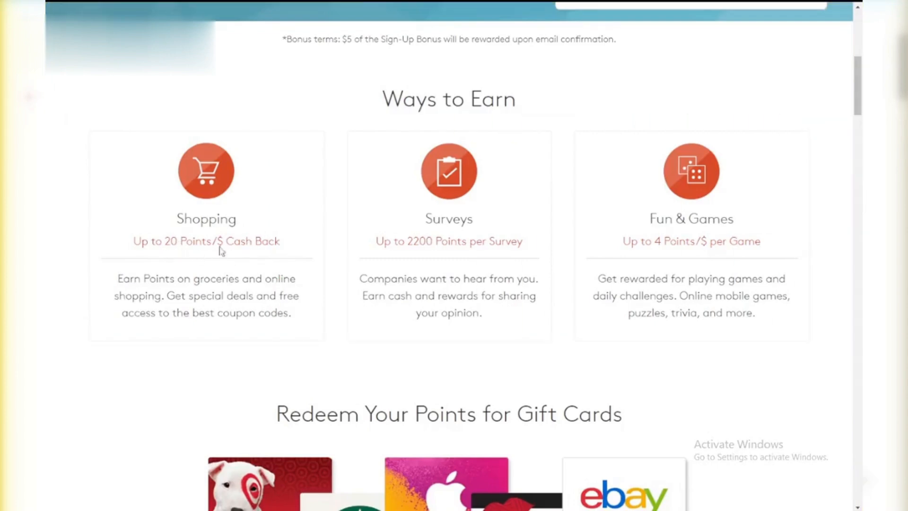